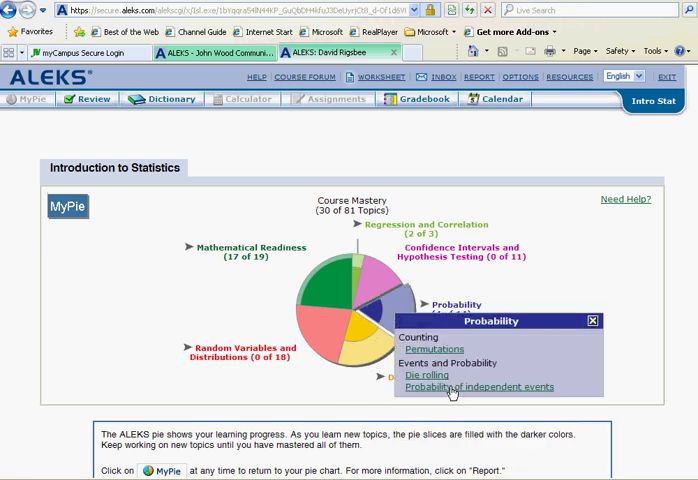
# Step: Open the Probability of independent events topic from the MyPie Probability popup
pyautogui.click(494, 385)
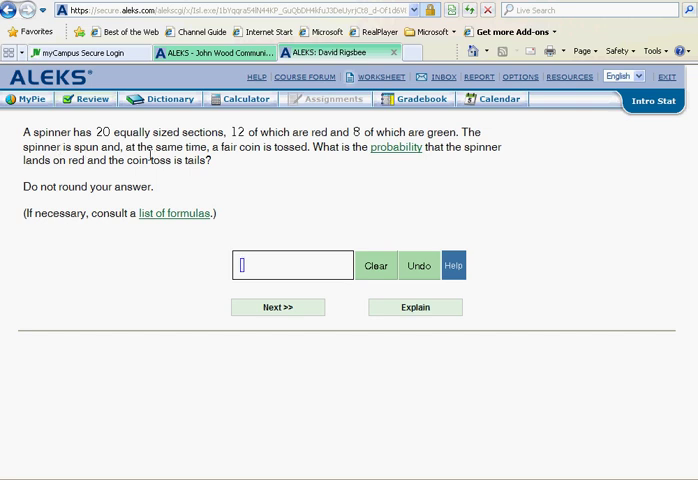
pyautogui.moveTo(311, 162)
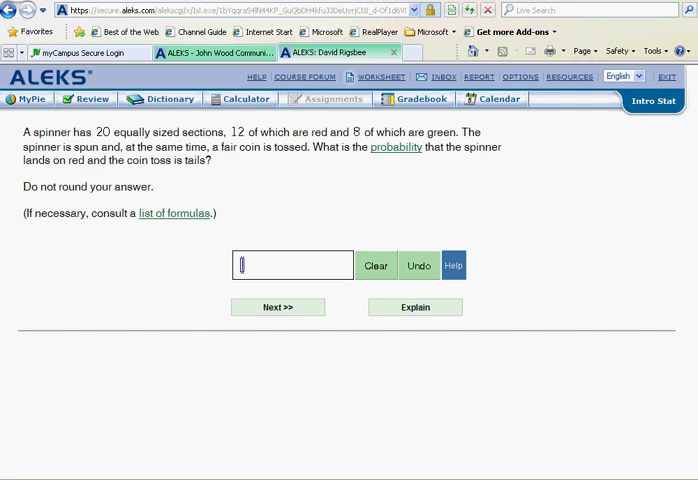
pyautogui.moveTo(218, 147)
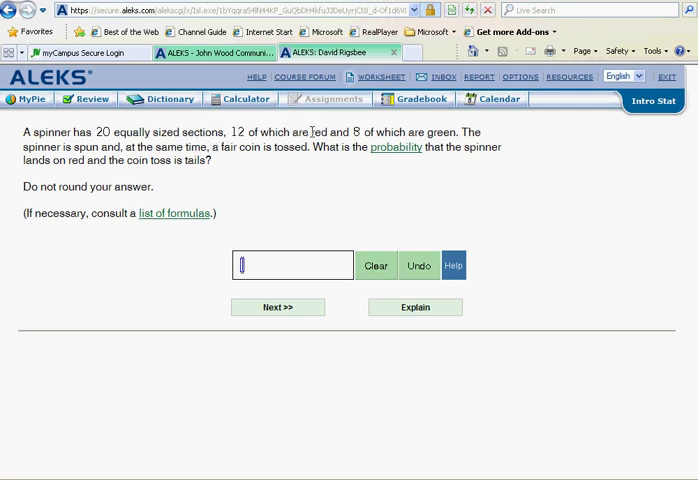
pyautogui.moveTo(390, 148)
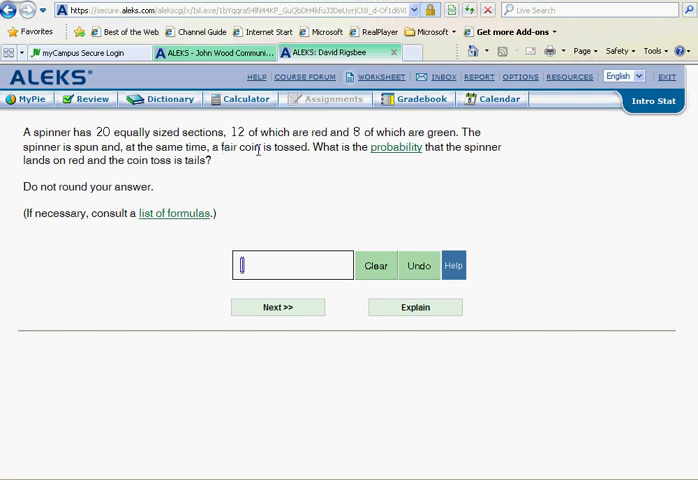
pyautogui.moveTo(246, 163)
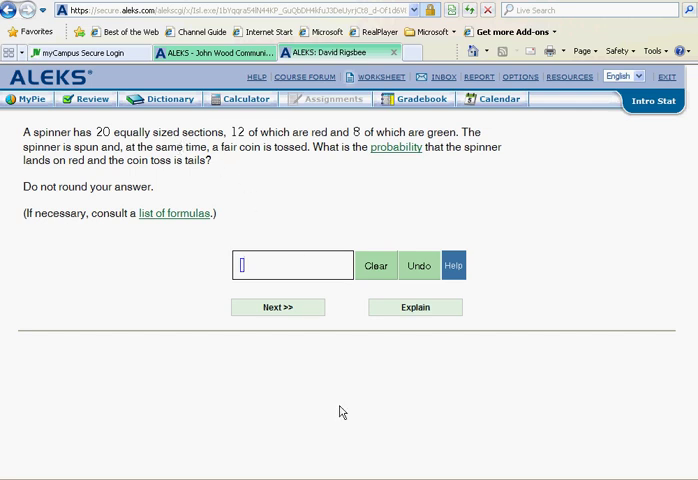
pyautogui.moveTo(341, 411)
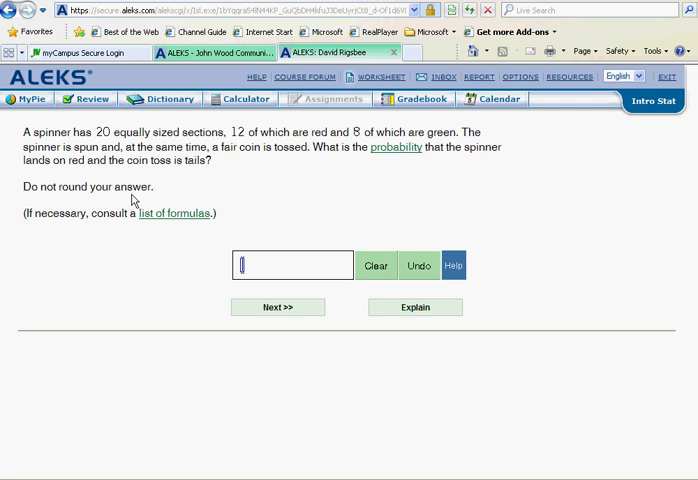
pyautogui.moveTo(122, 188)
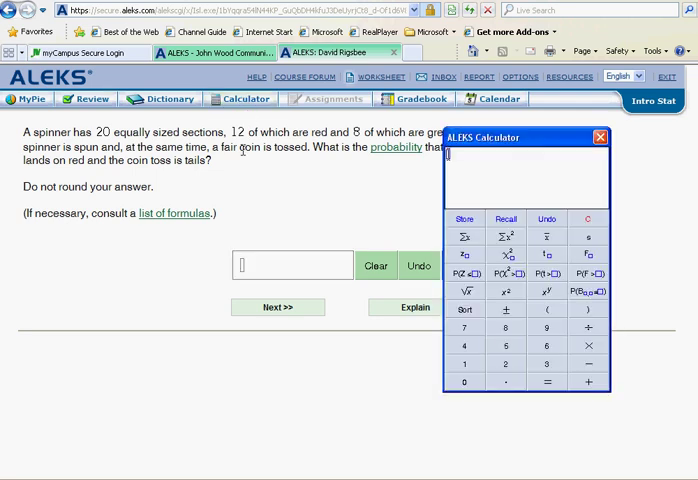
# Step: Evaluate 12/40 in the calculator and enter 0.3 in the answer box
pyautogui.click(546, 346)
pyautogui.write('12/40')
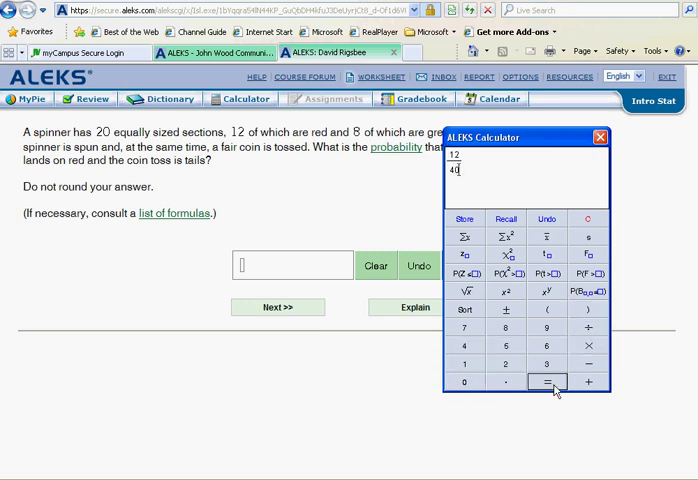
pyautogui.click(546, 382)
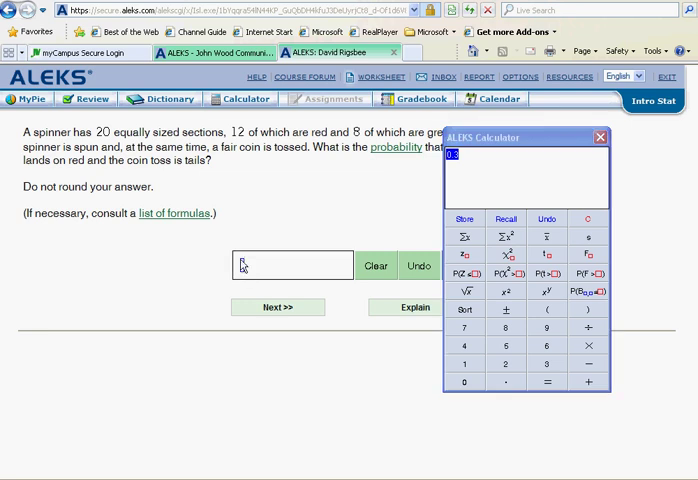
pyautogui.write('0.3')
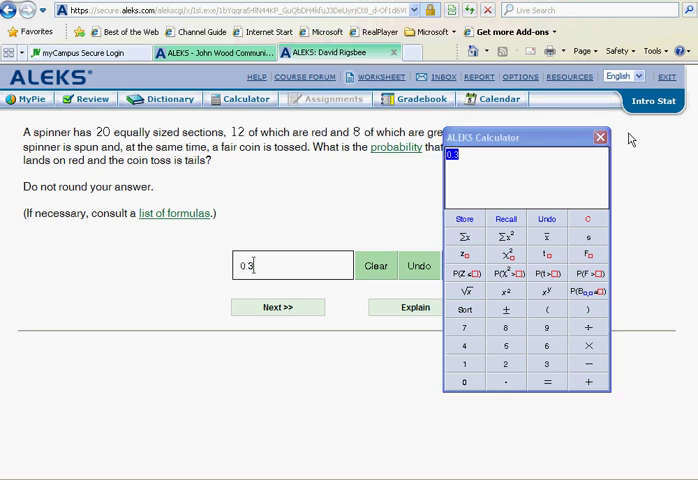